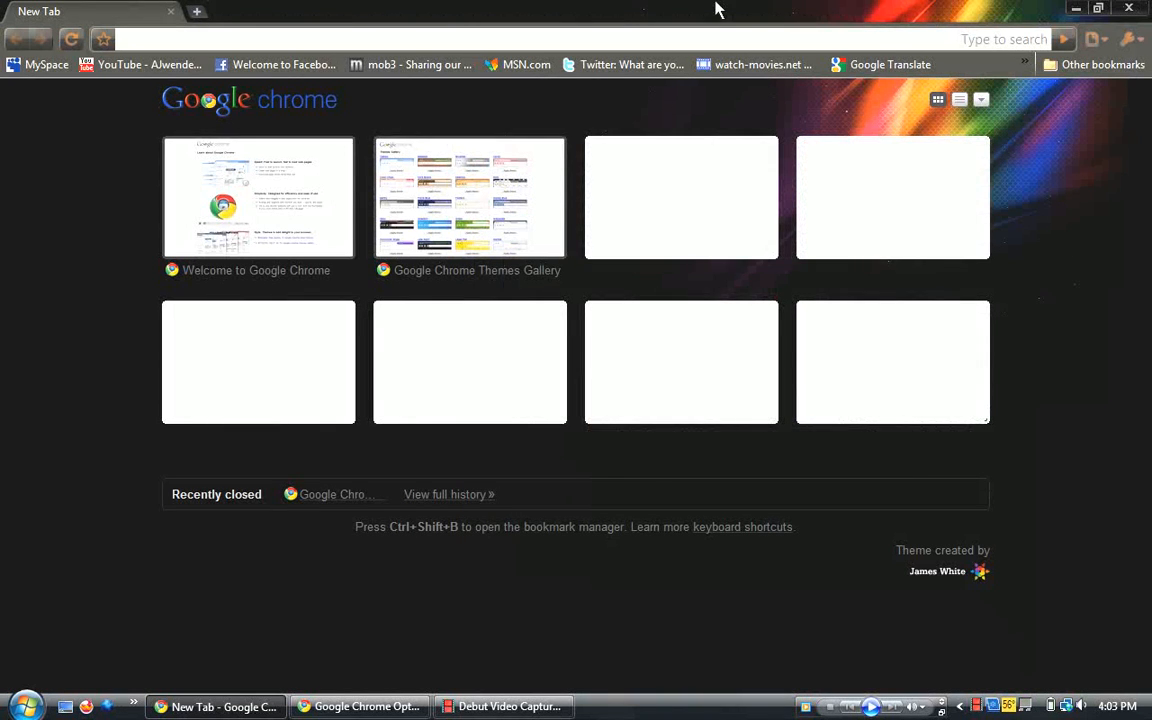
mouse_move(556, 8)
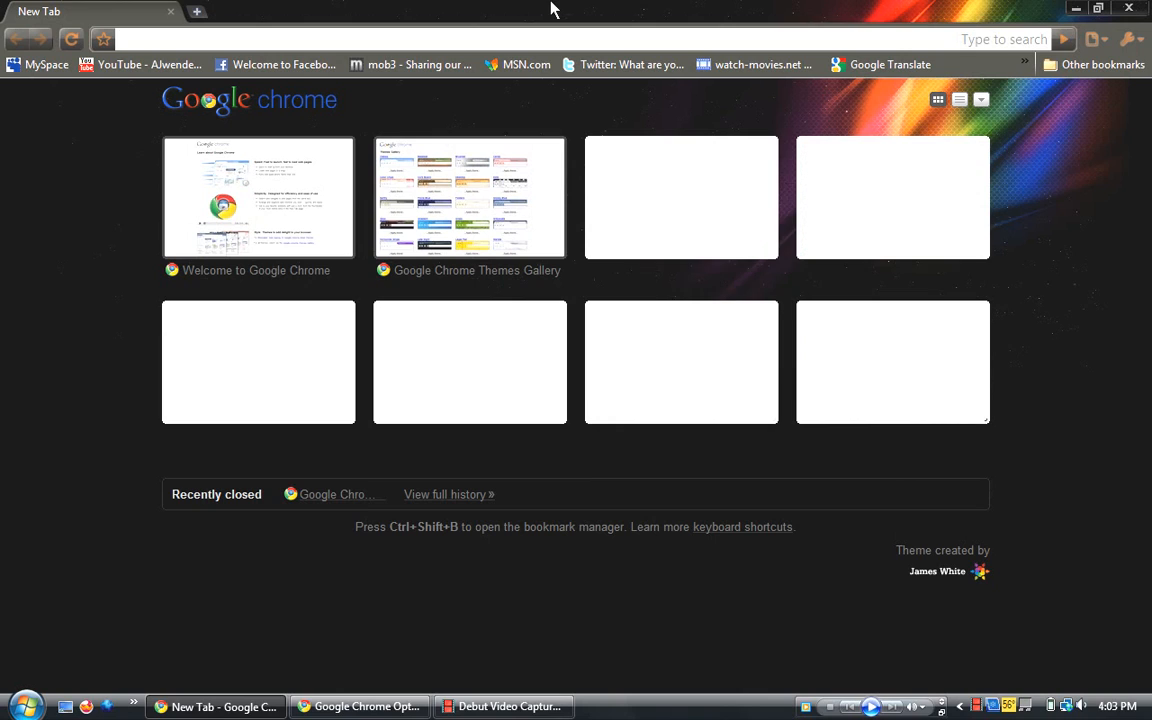
mouse_move(1048, 164)
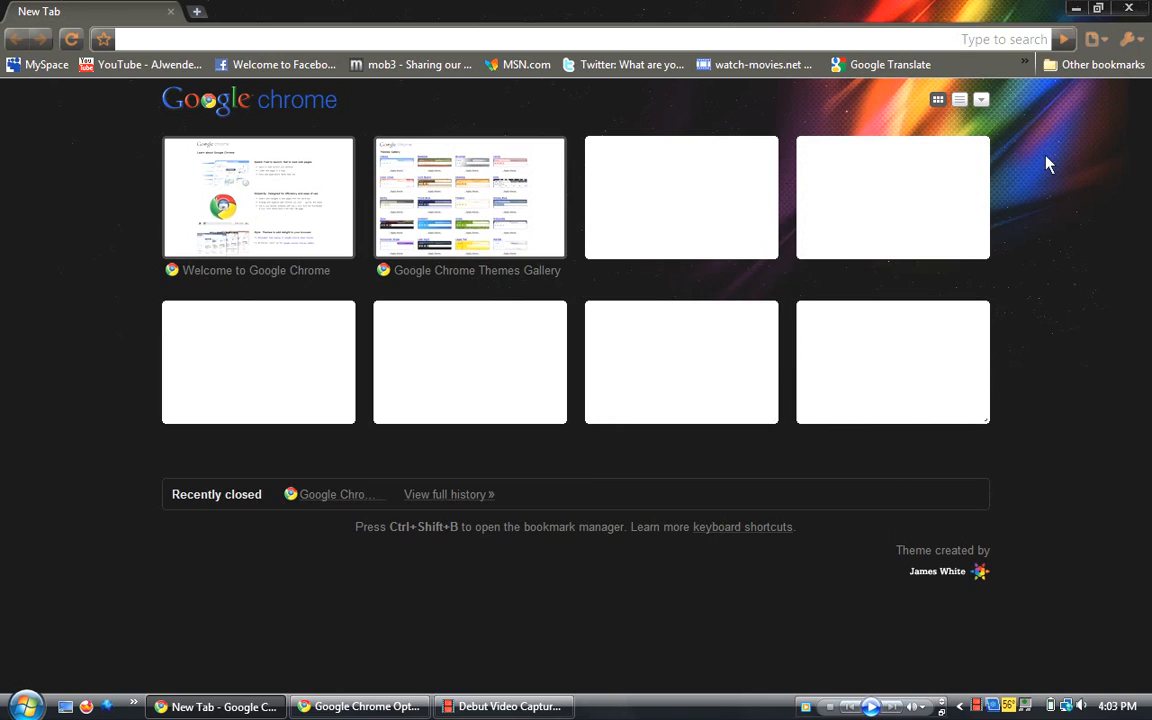
mouse_move(258, 198)
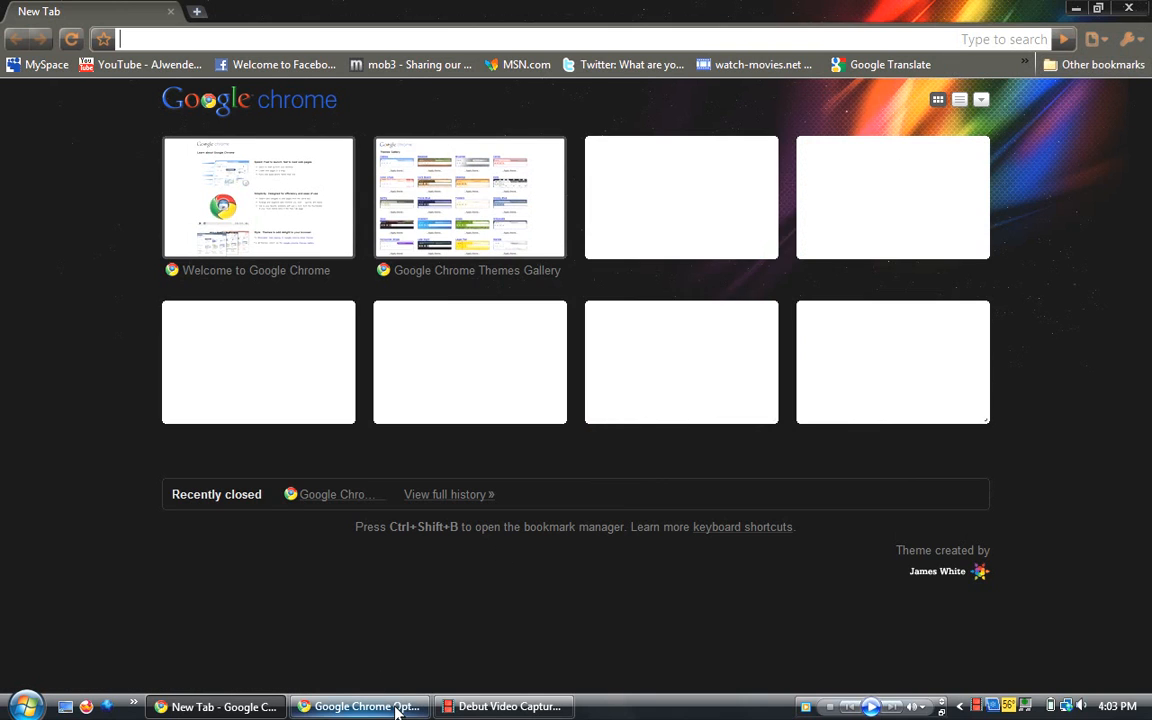
- Reach the Options dialog's Personal Stuff settings through the wrench menu
left_click(1132, 40)
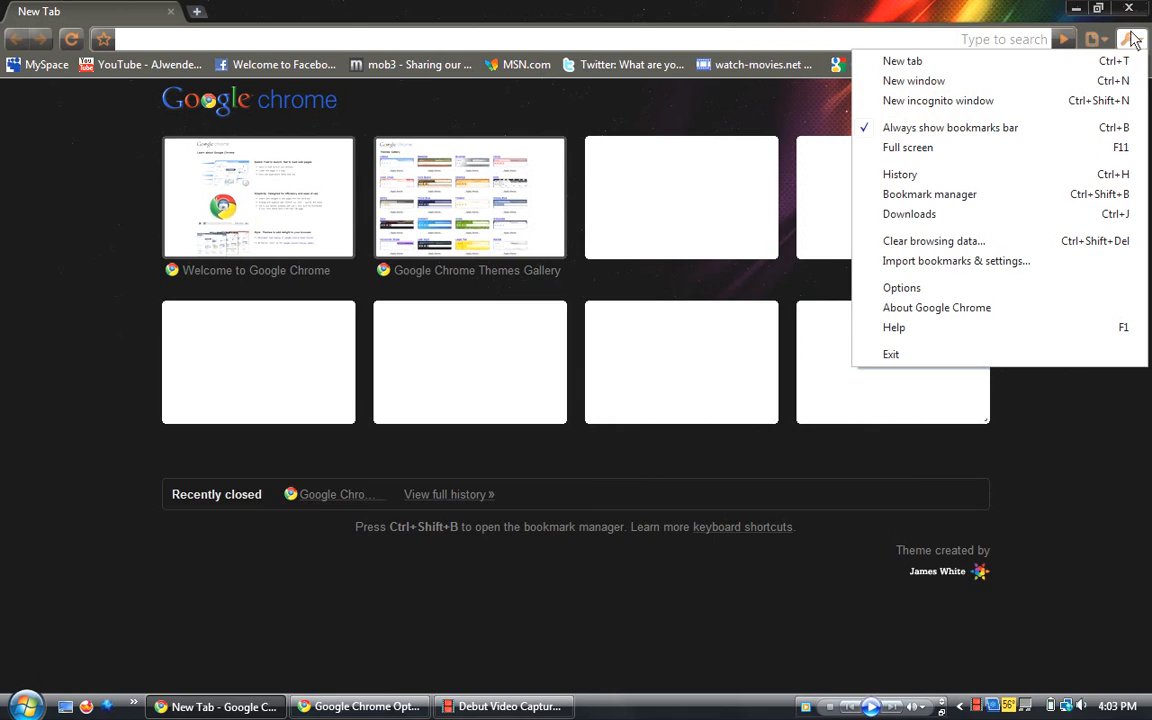
mouse_move(900, 288)
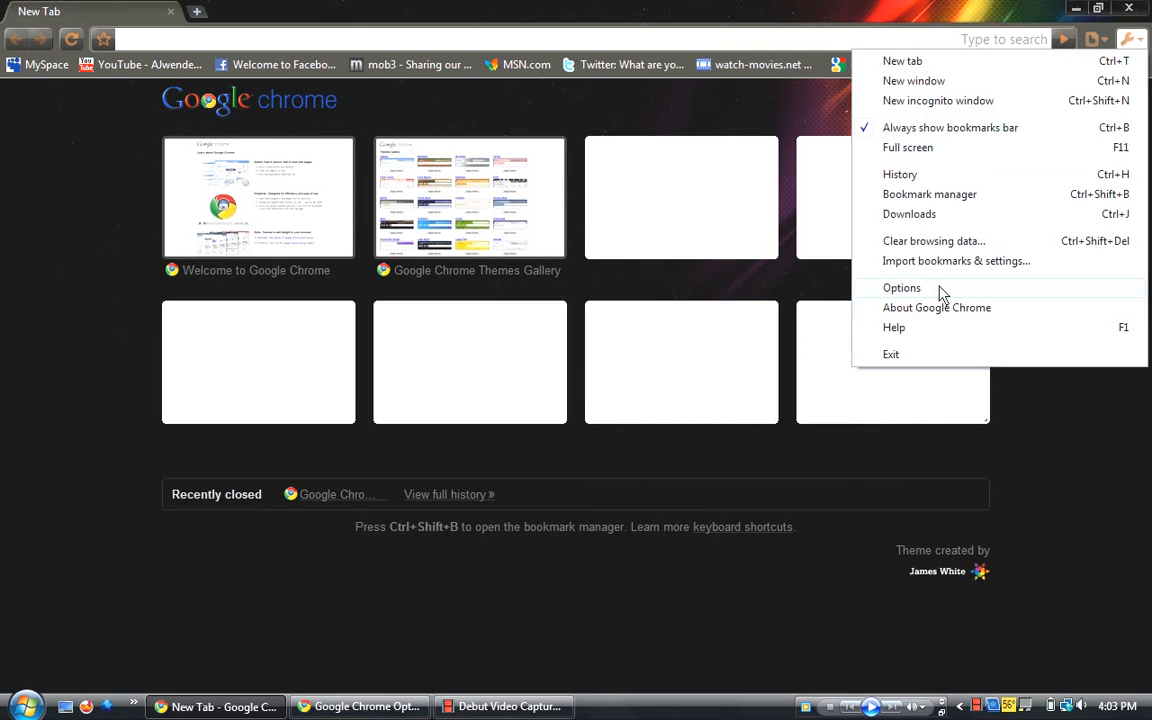
left_click(900, 288)
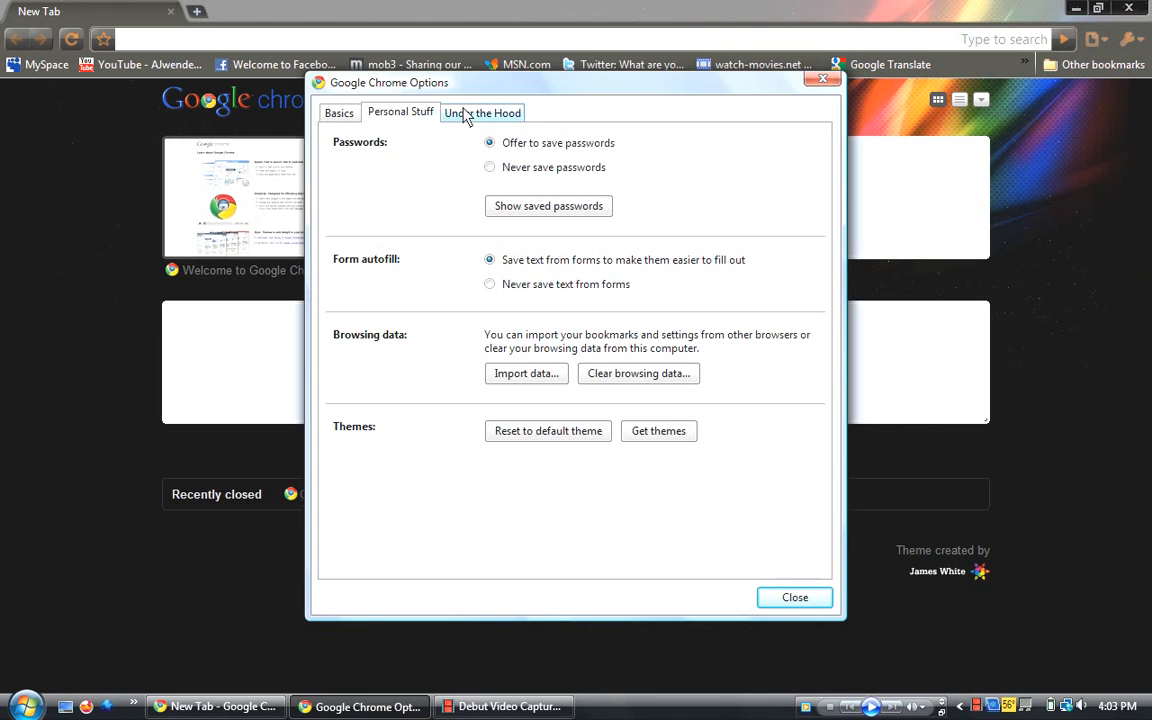
mouse_move(658, 432)
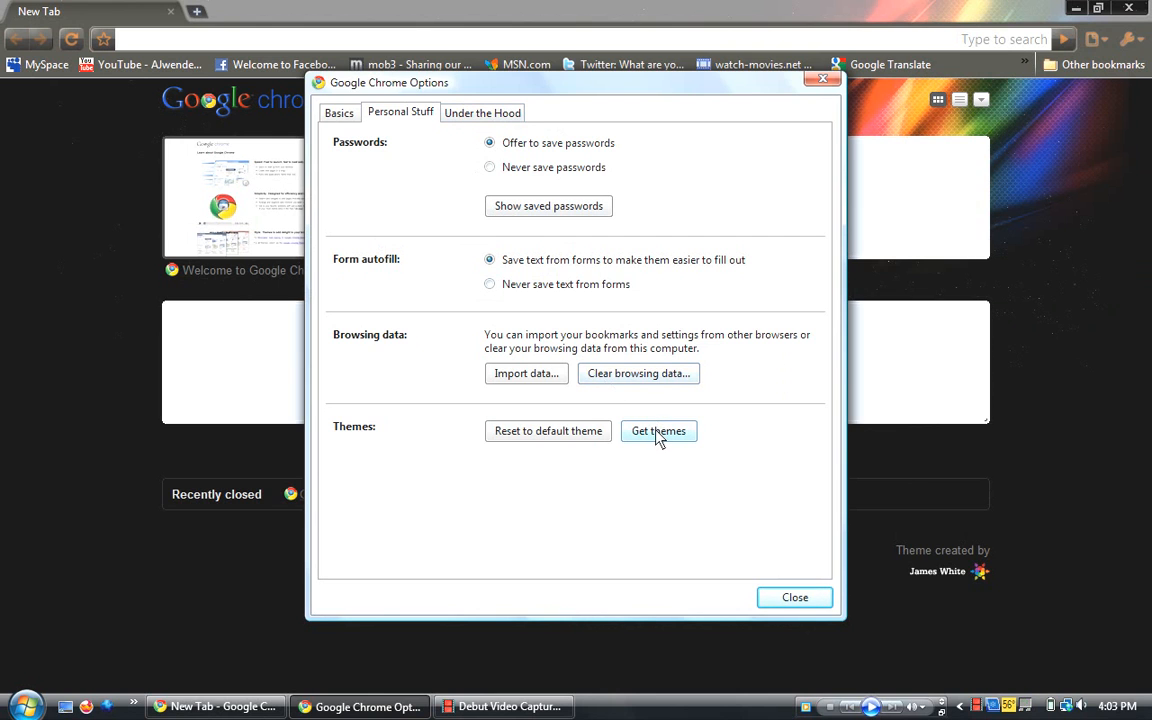
- Launch the Themes Gallery via Get themes and browse down the artist themes
left_click(658, 432)
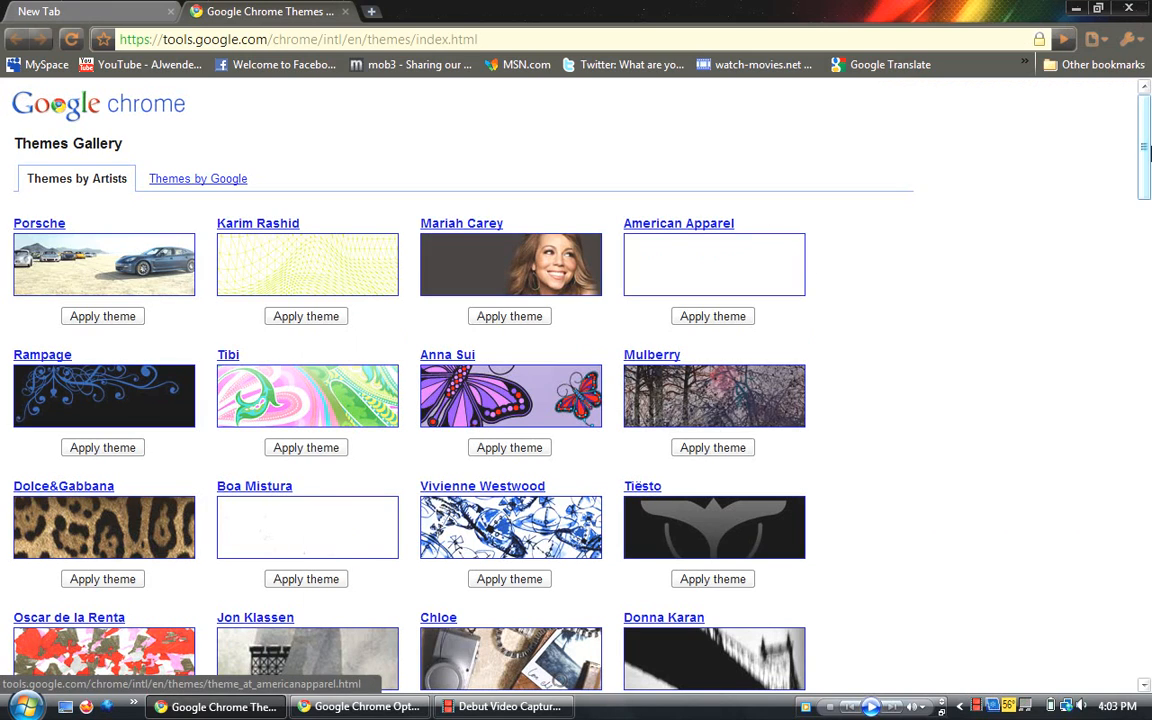
scroll("down", 3)
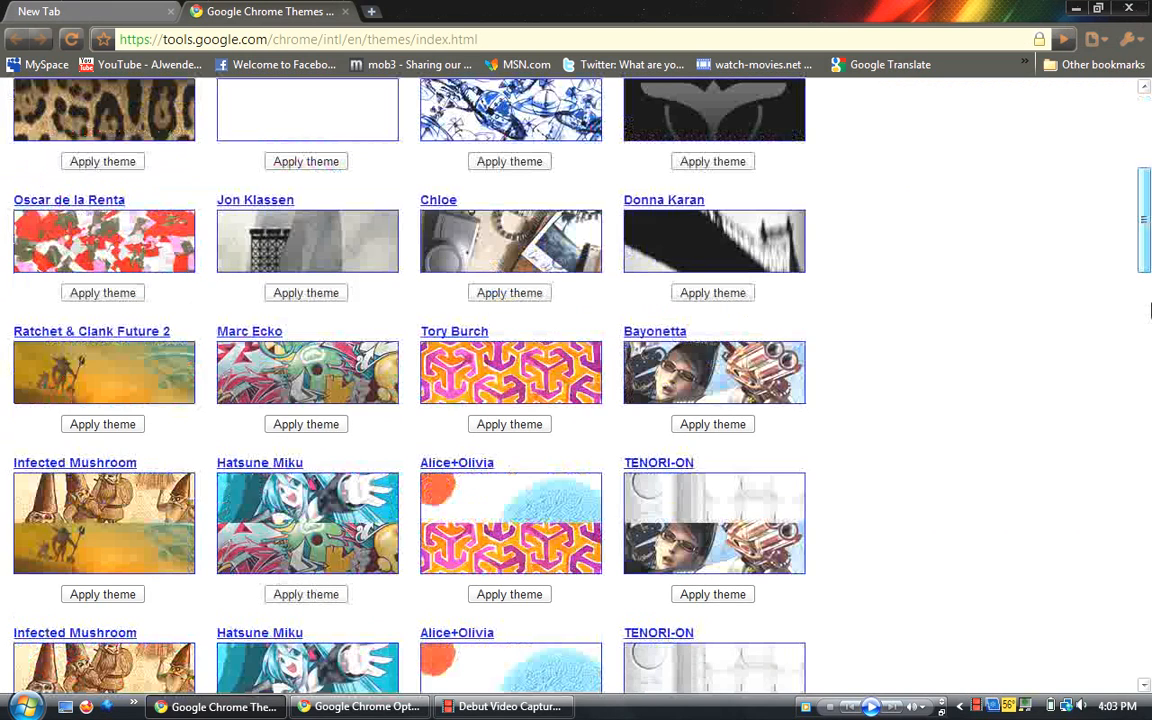
scroll("down", 3)
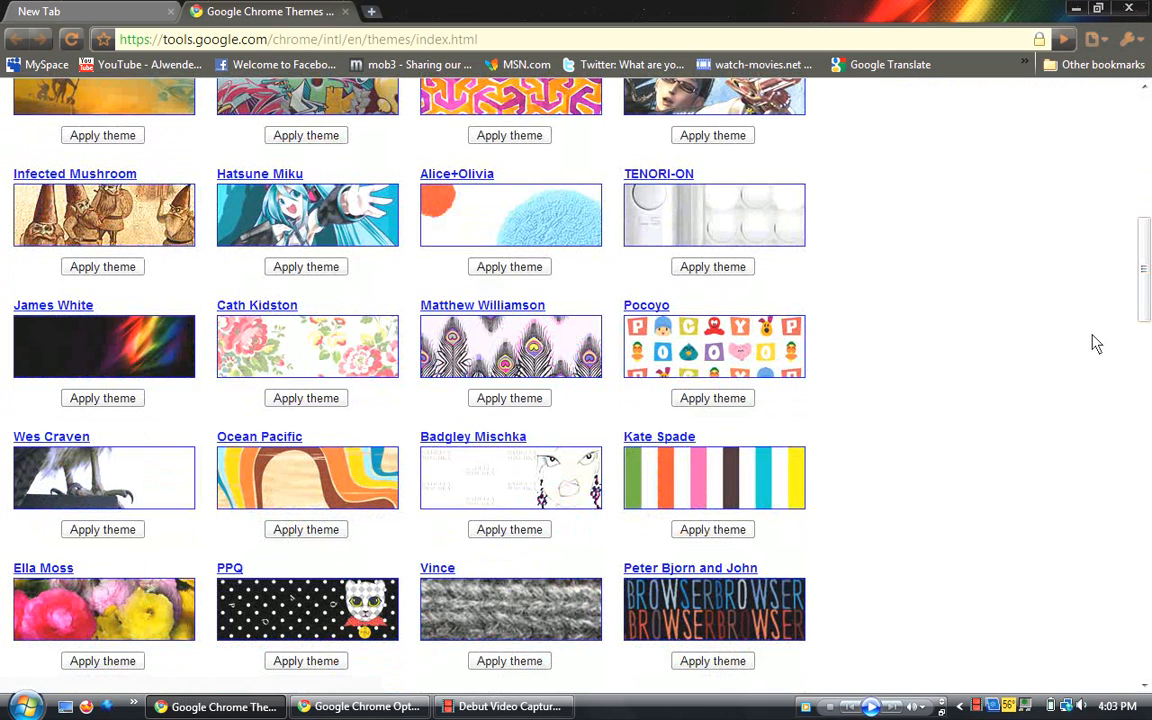
mouse_move(168, 350)
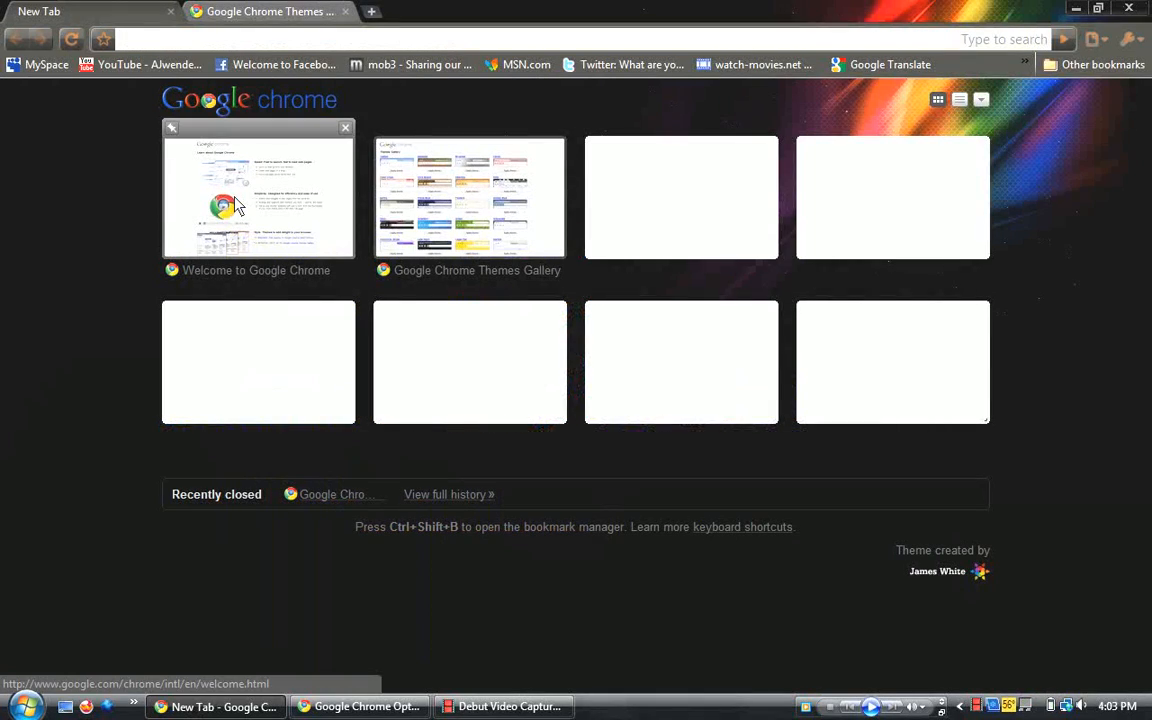
- Return to the New Tab page and switch most visited sites to List view
left_click(470, 198)
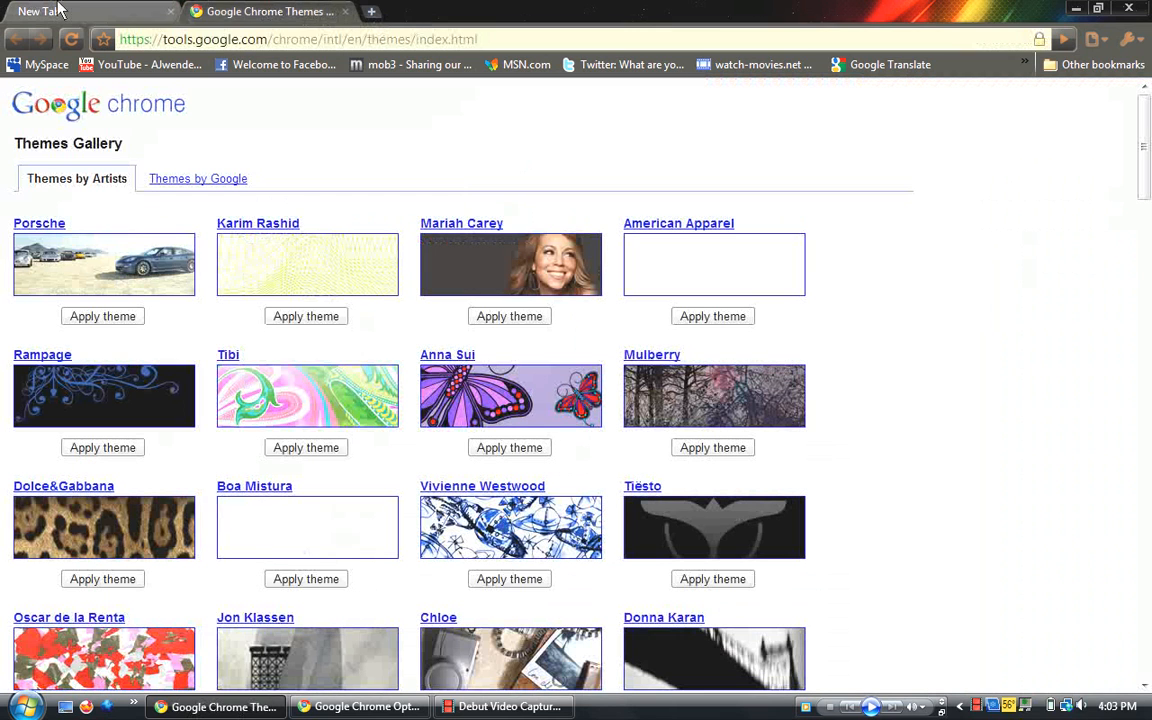
left_click(240, 12)
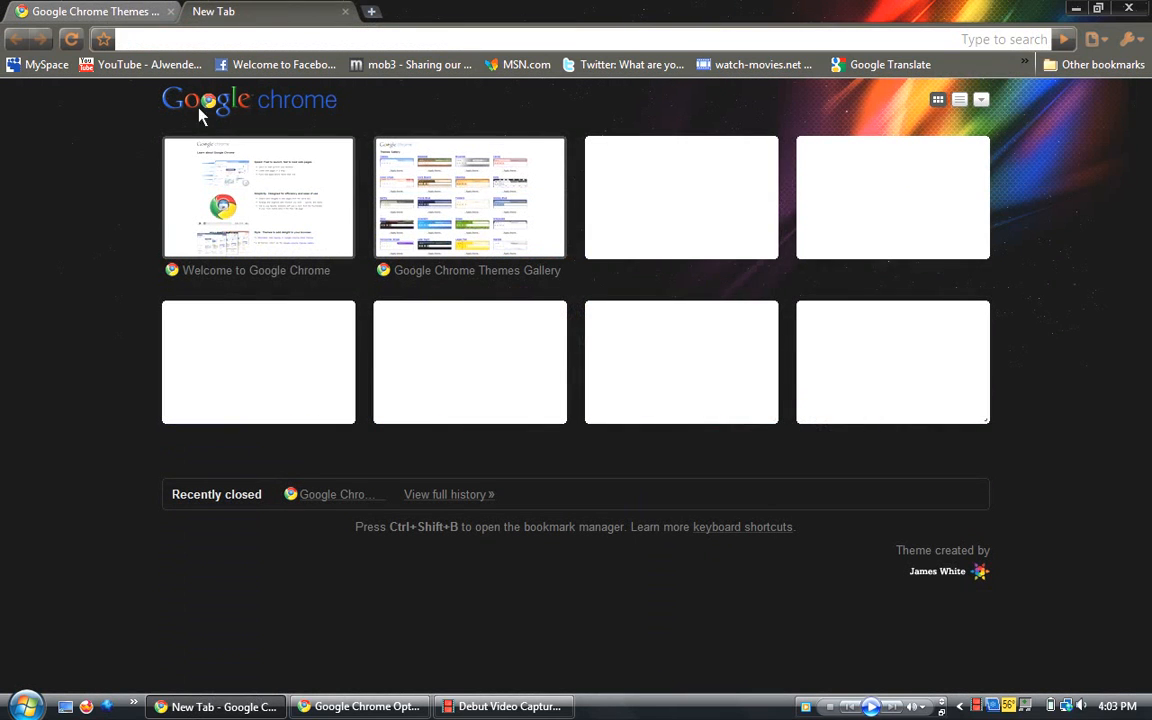
mouse_move(200, 144)
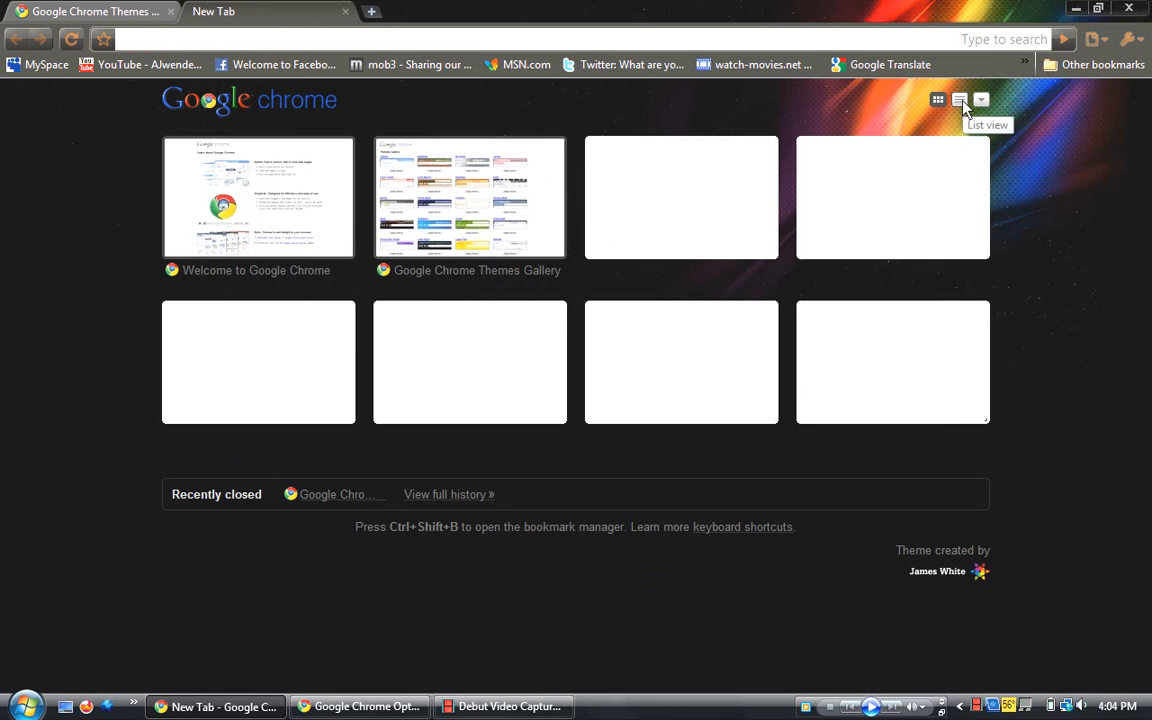
left_click(960, 100)
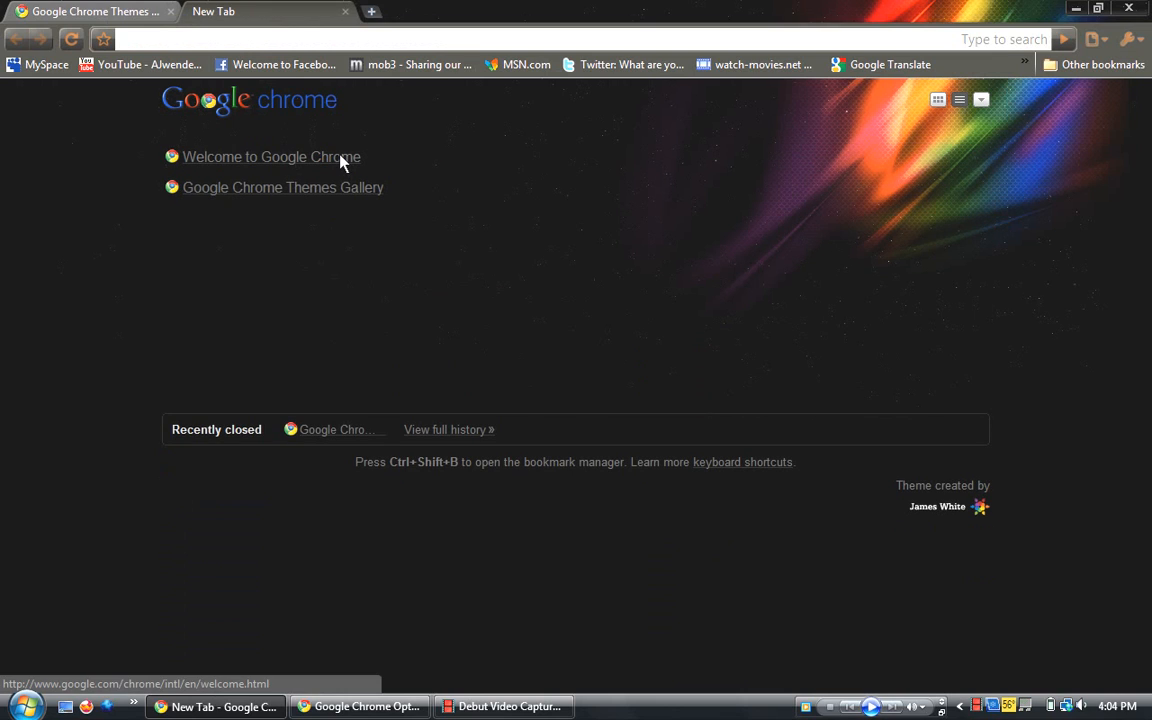